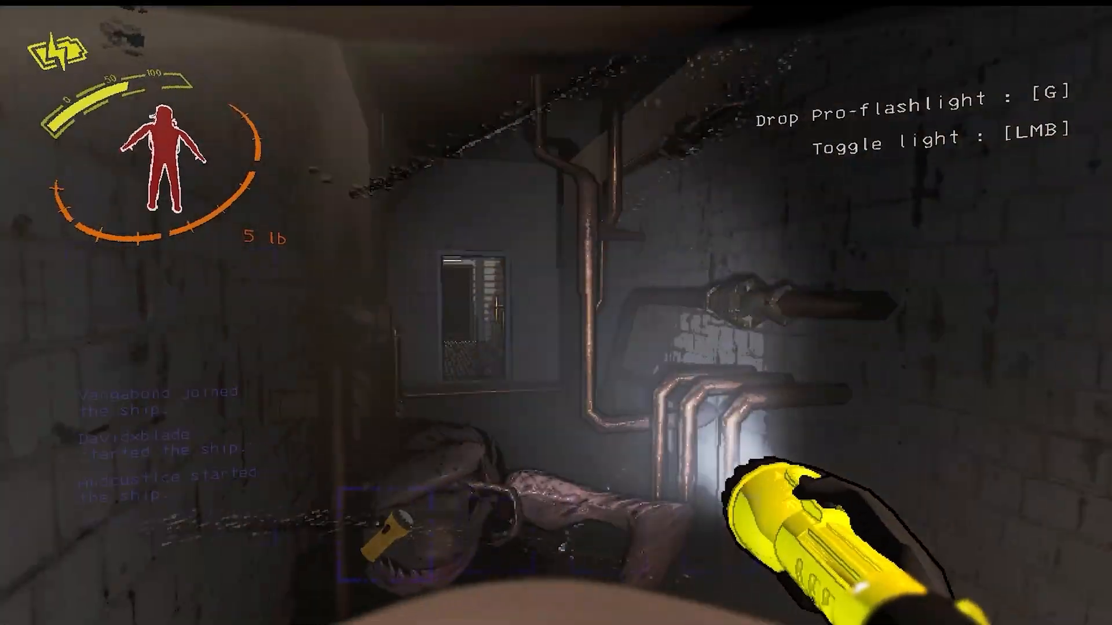
pyautogui.press('g')
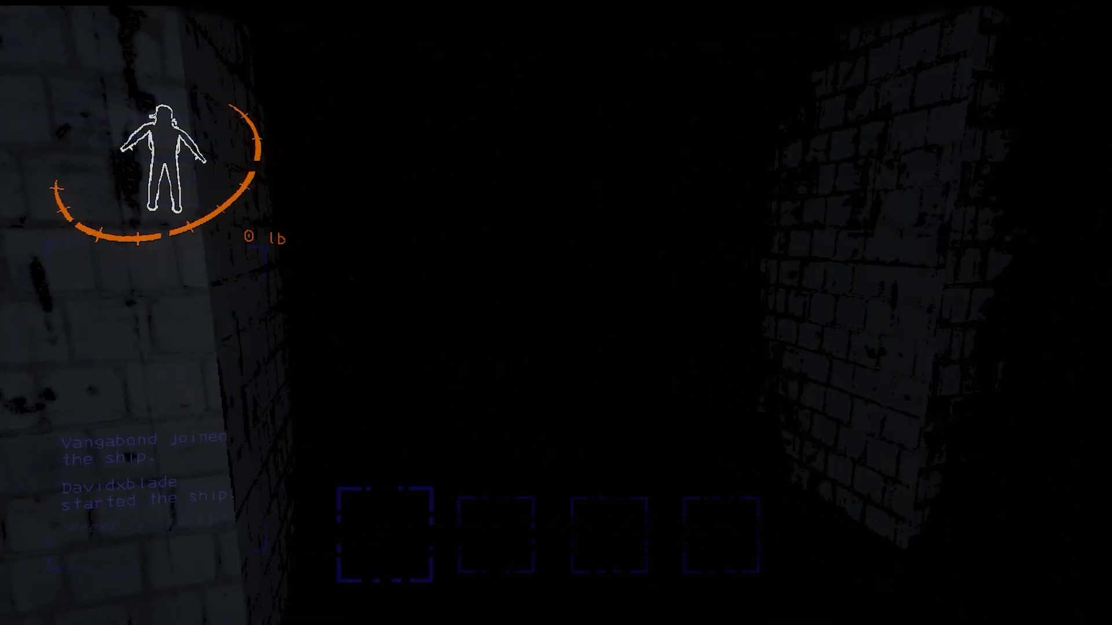